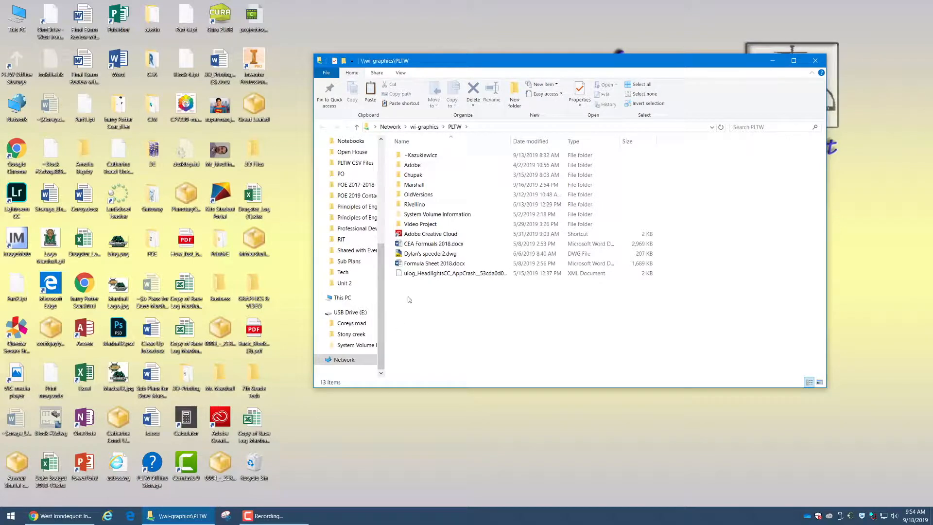
# Navigate into the instructor's folder and its 3D Printing Files folder.
pyautogui.click(415, 184)
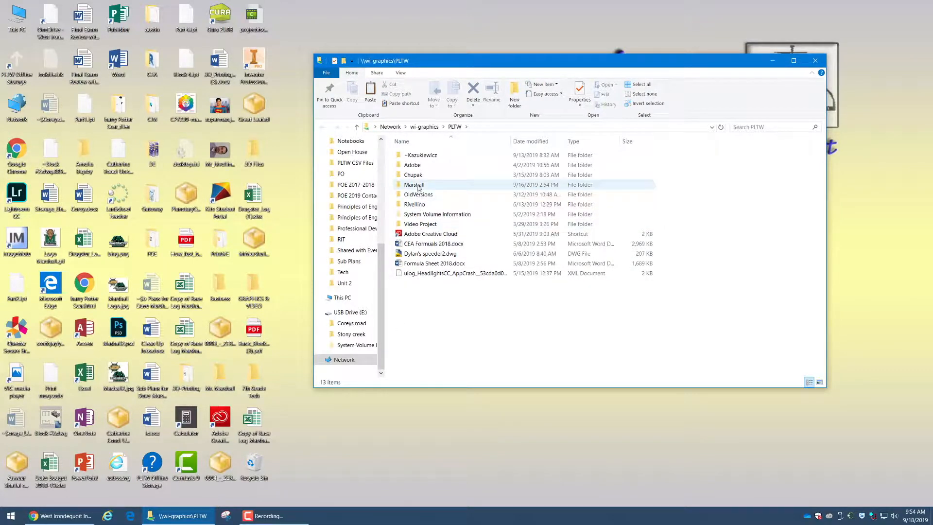
pyautogui.click(415, 185)
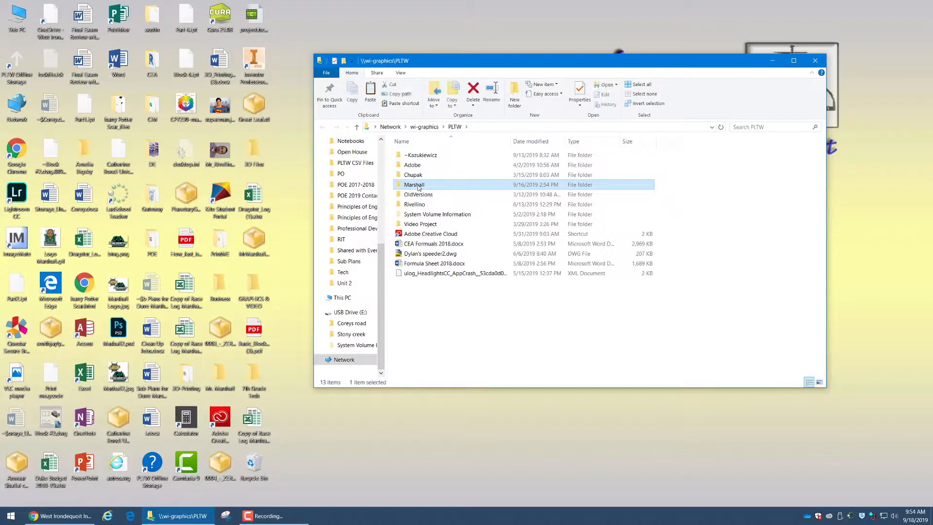
pyautogui.doubleClick(414, 185)
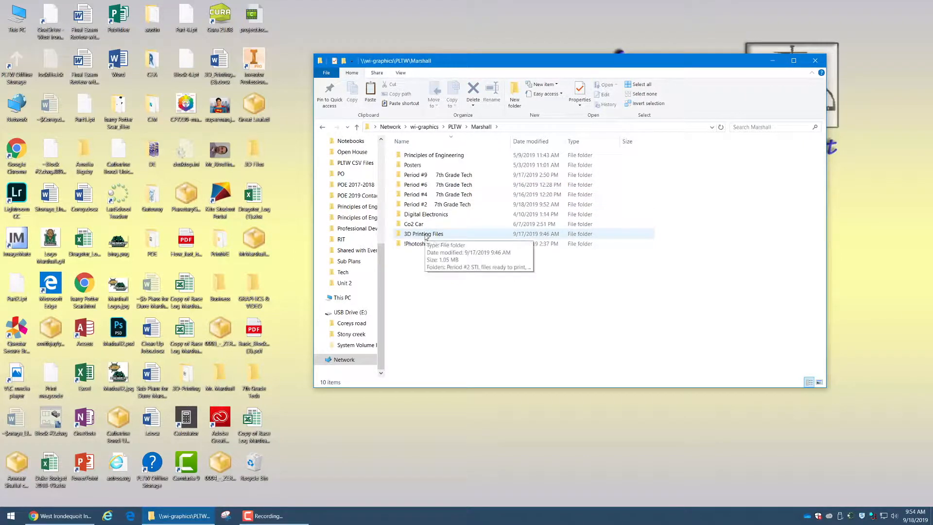
pyautogui.doubleClick(423, 233)
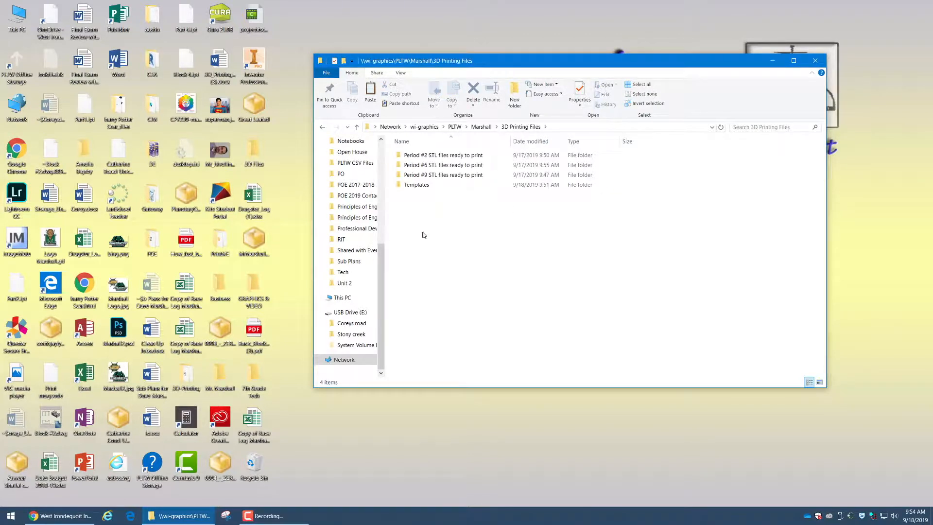
pyautogui.click(416, 185)
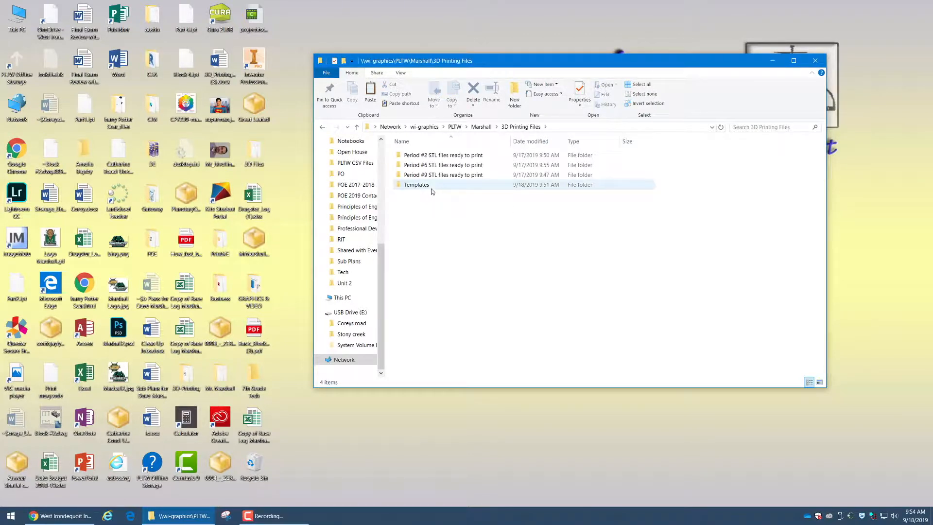
pyautogui.moveTo(416, 184)
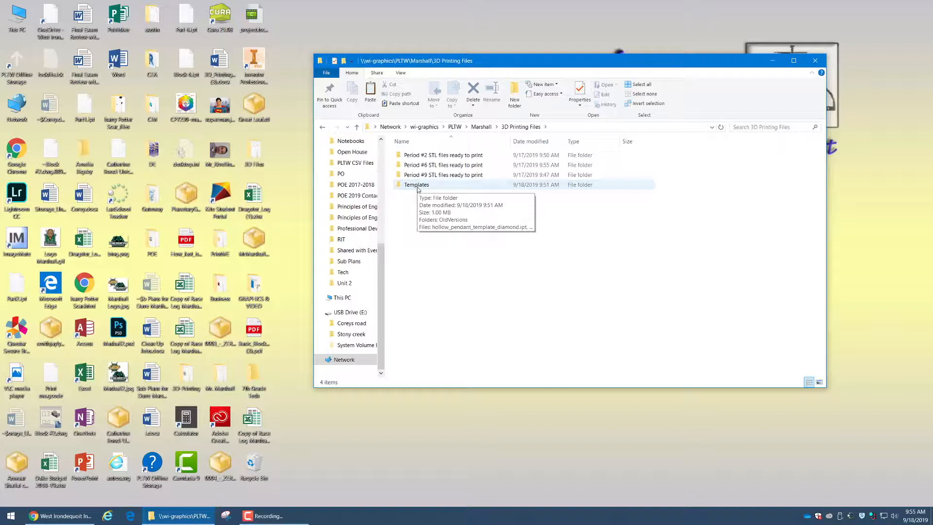
# Copy solid_pendant_template_pentagon.ipt from the Templates folder.
pyautogui.doubleClick(417, 184)
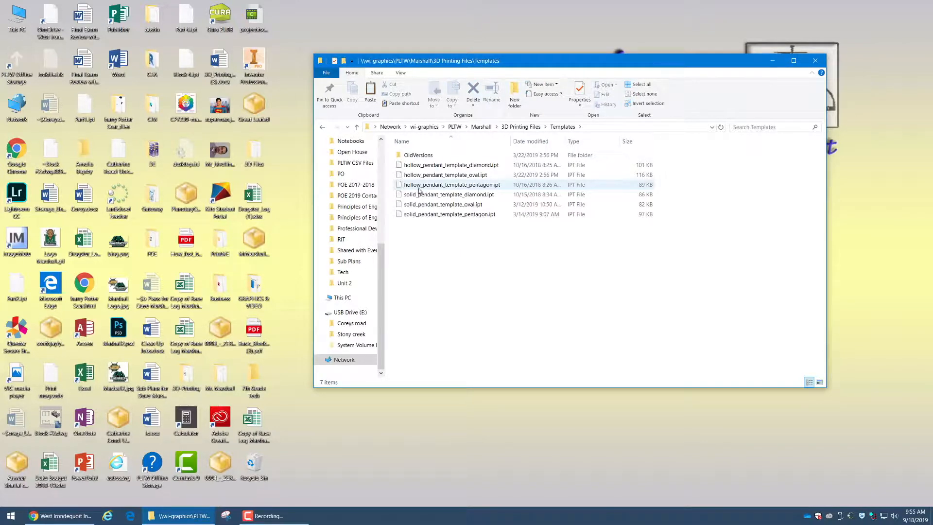
pyautogui.click(443, 204)
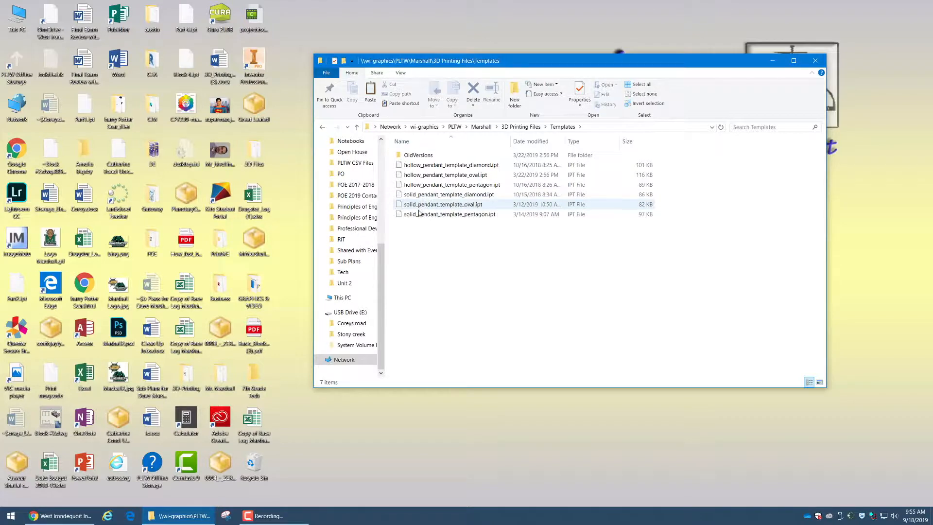
pyautogui.moveTo(449, 215)
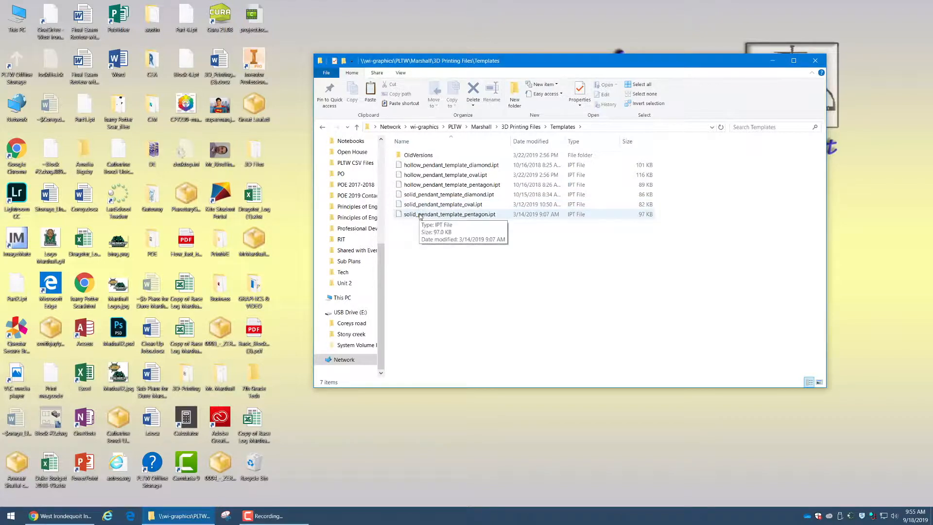
pyautogui.rightClick(455, 215)
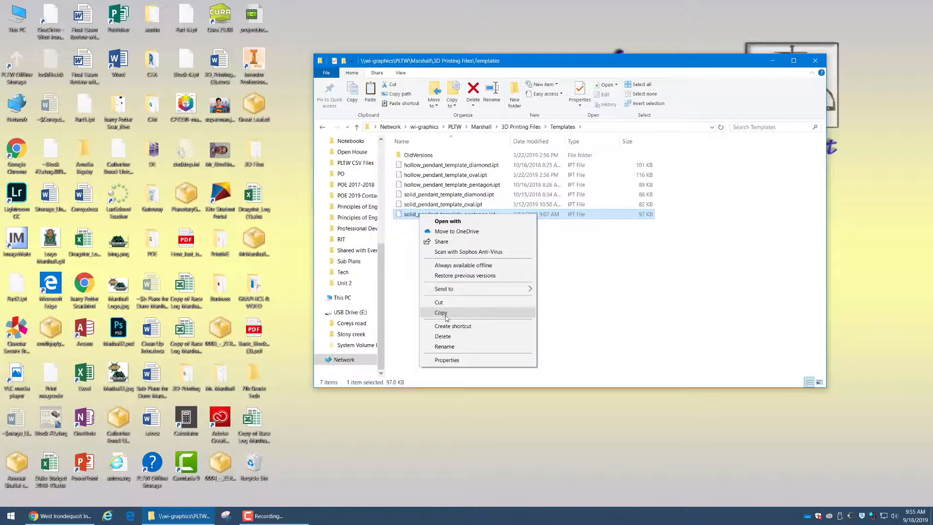
pyautogui.click(440, 313)
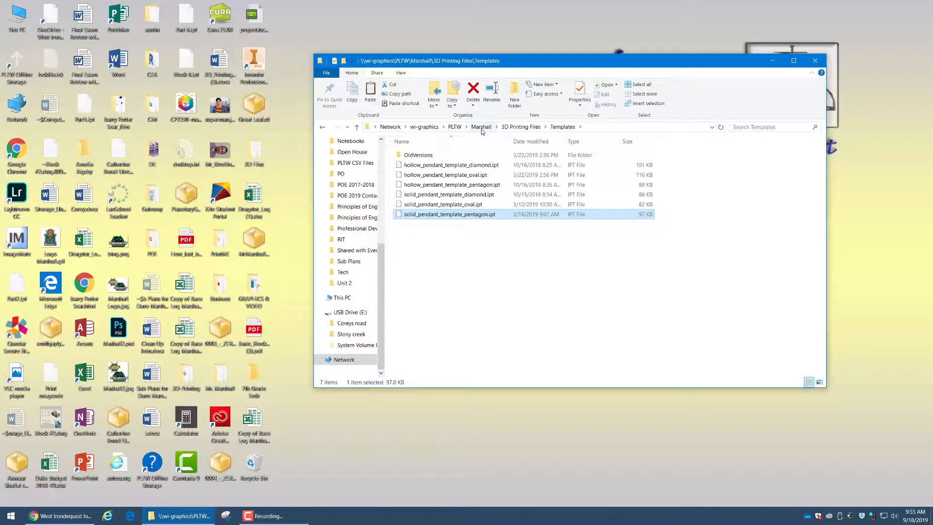
# Go to the teacher's folder in Period #2 7th Grade Tech and bring up its context menu.
pyautogui.click(481, 127)
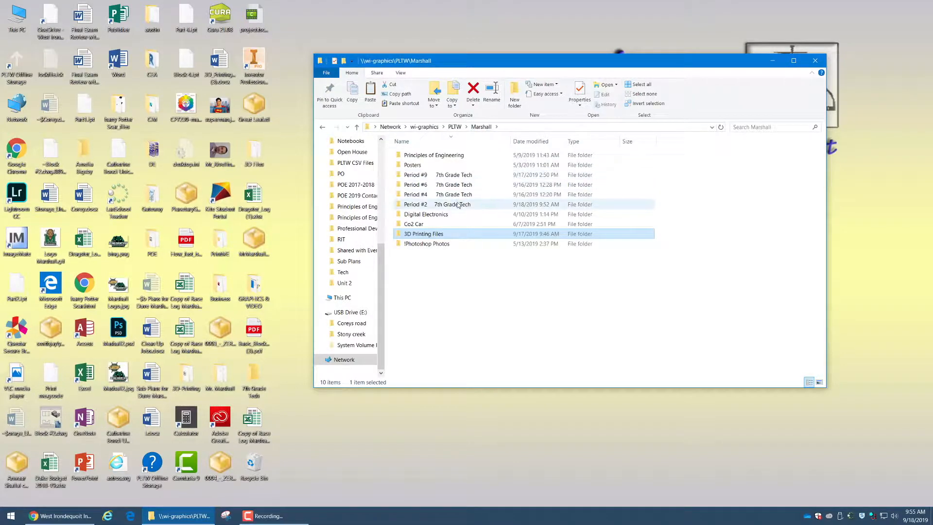
pyautogui.doubleClick(416, 204)
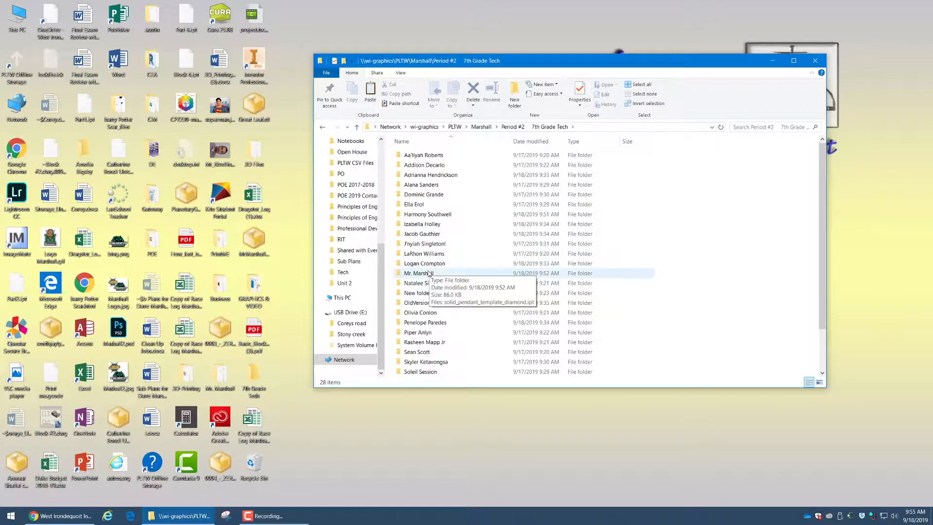
pyautogui.doubleClick(418, 272)
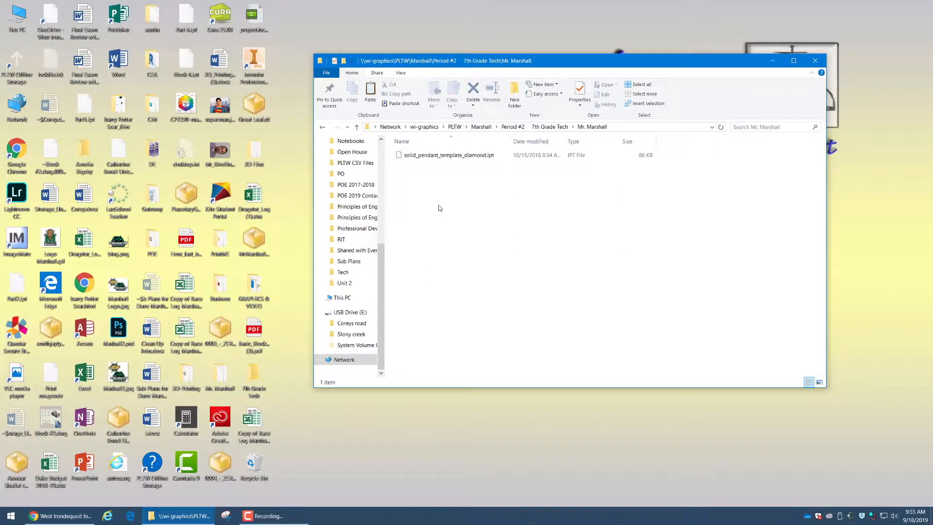
pyautogui.rightClick(438, 208)
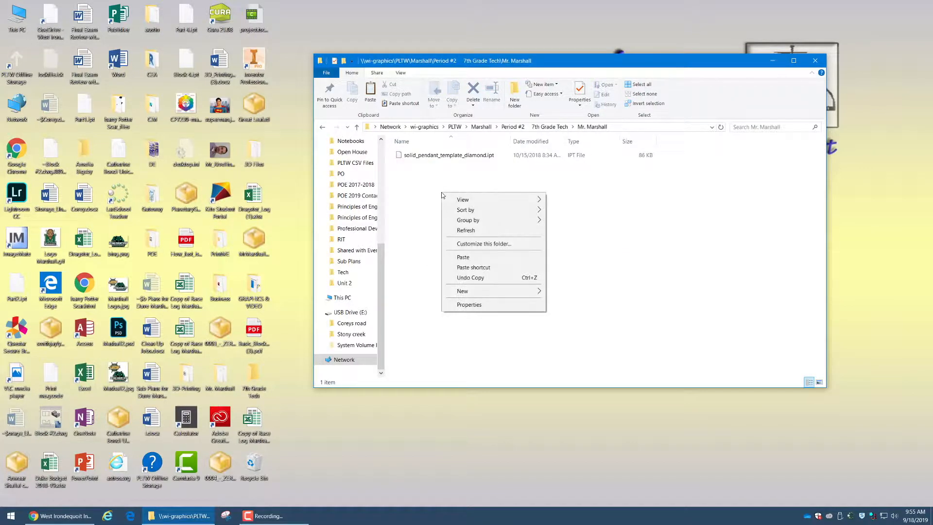
pyautogui.moveTo(463, 257)
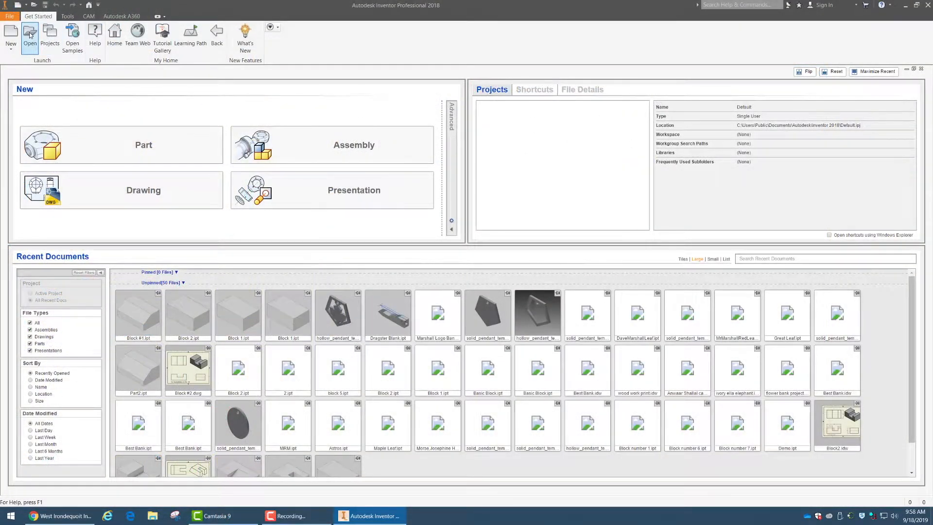
# Bring up Inventor's Open dialog browsing the Desktop.
pyautogui.click(30, 32)
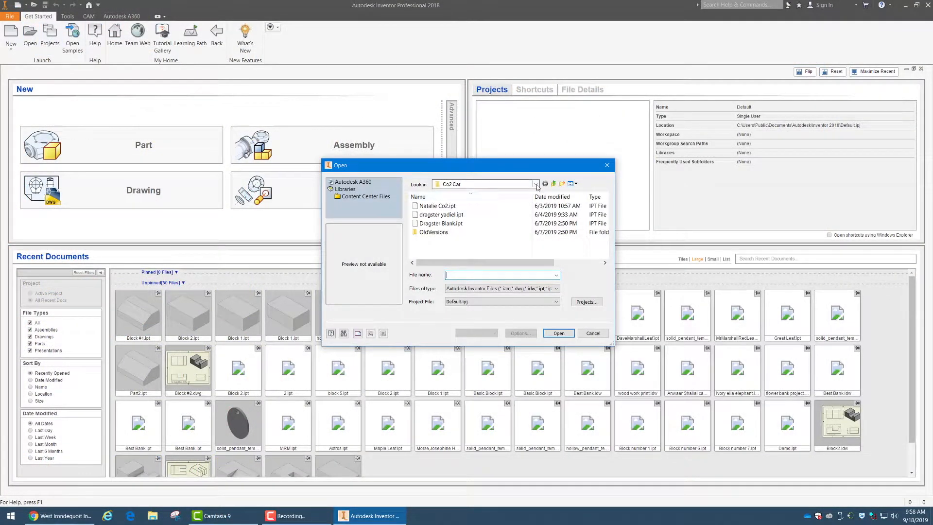
pyautogui.click(535, 183)
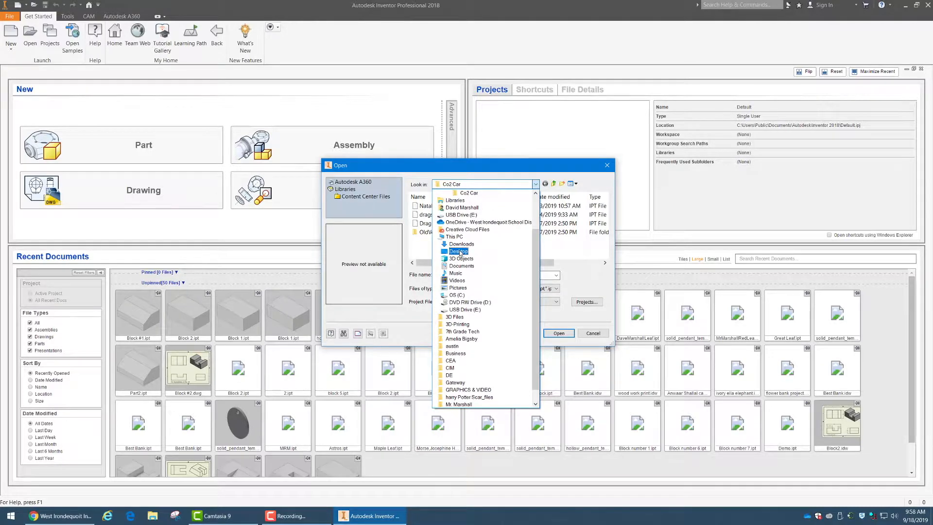
pyautogui.click(454, 252)
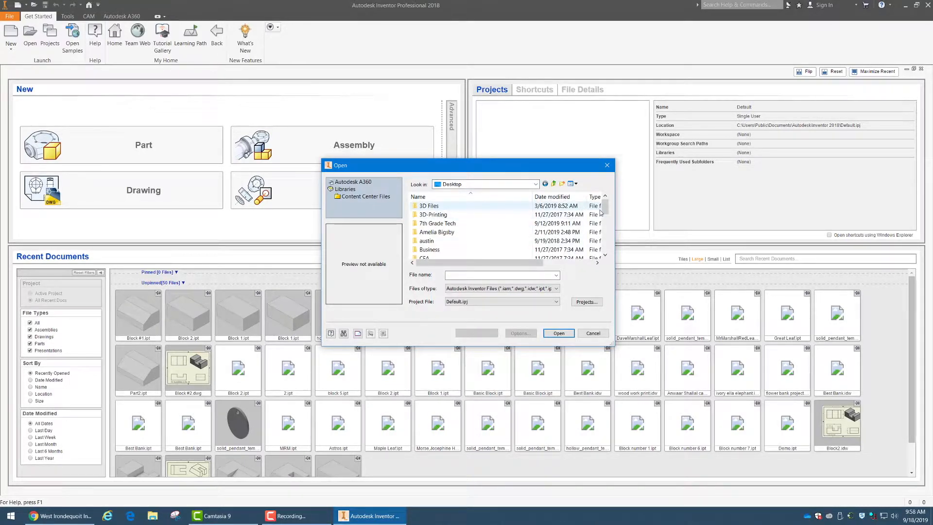
pyautogui.scroll(-3)
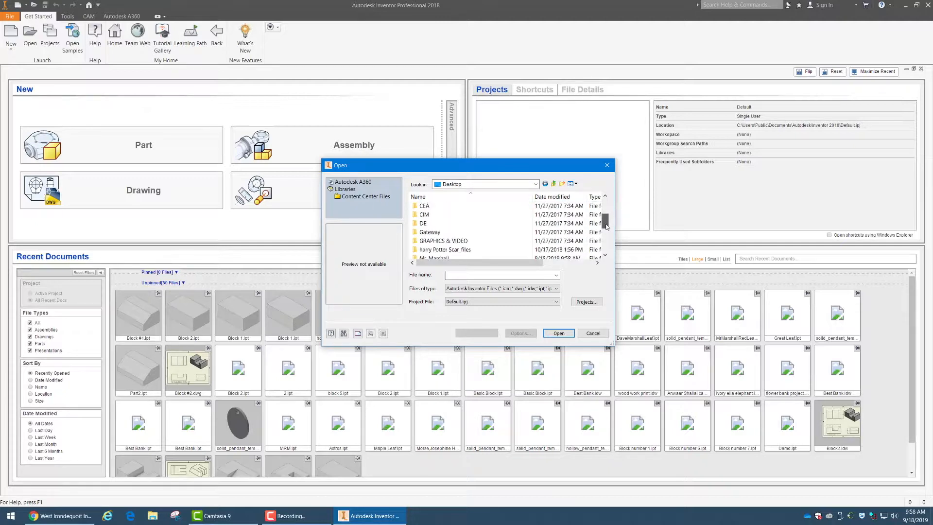
pyautogui.scroll(-3)
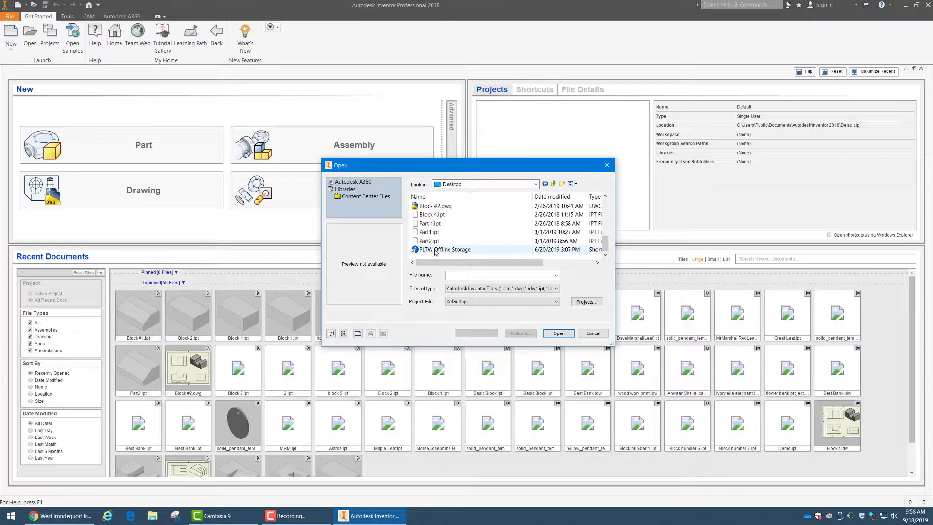
pyautogui.moveTo(441, 249)
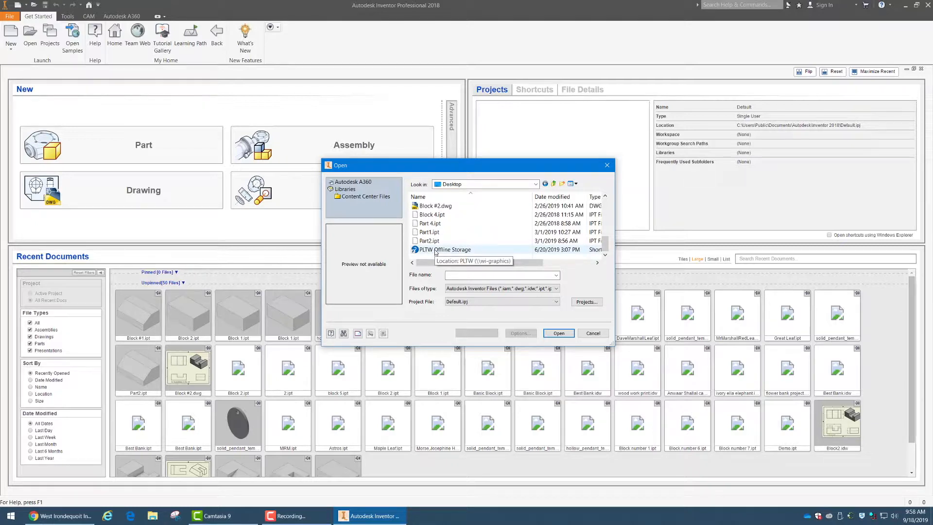
# Browse through PLTW and Marshall into Period #2 7th Grade Tech.
pyautogui.doubleClick(452, 249)
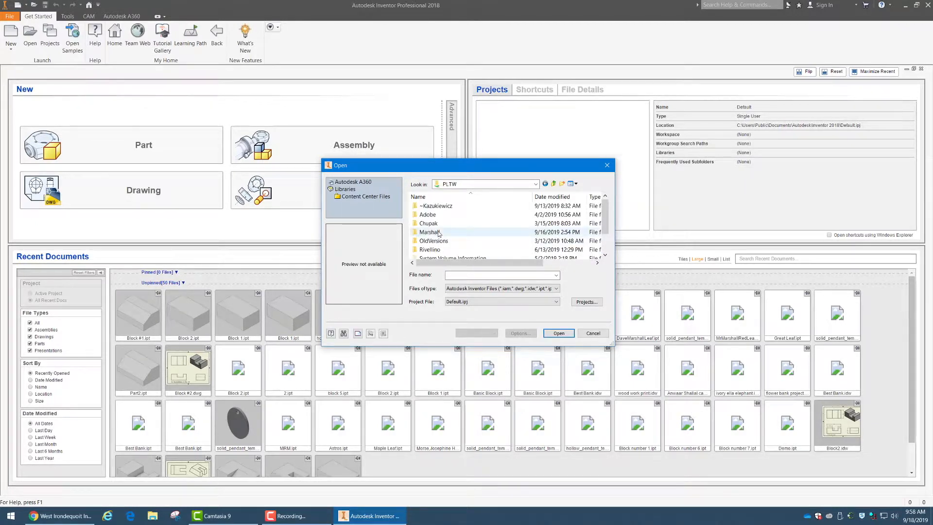
pyautogui.click(429, 232)
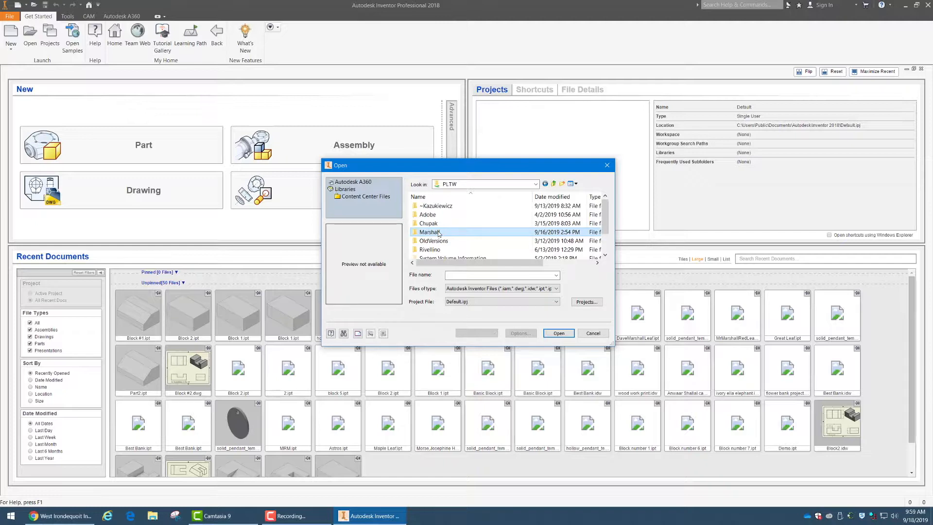
pyautogui.doubleClick(431, 231)
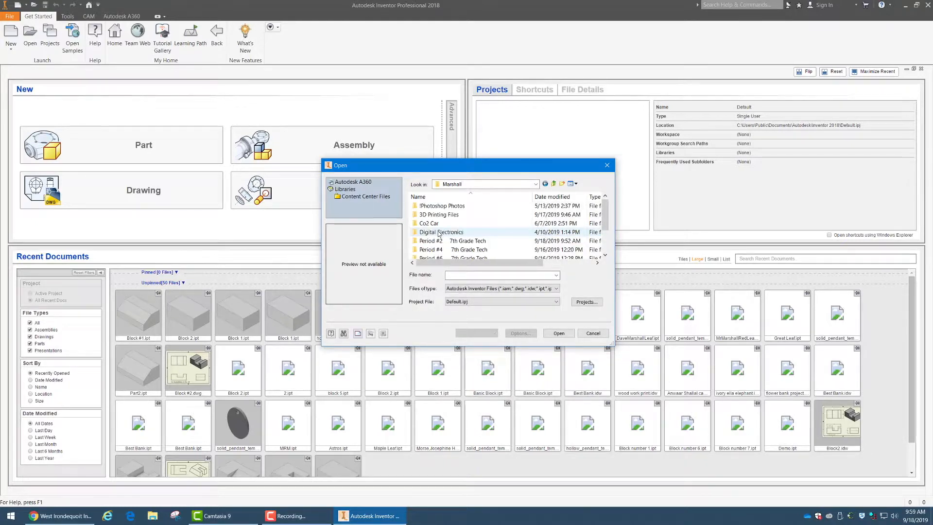
pyautogui.click(440, 241)
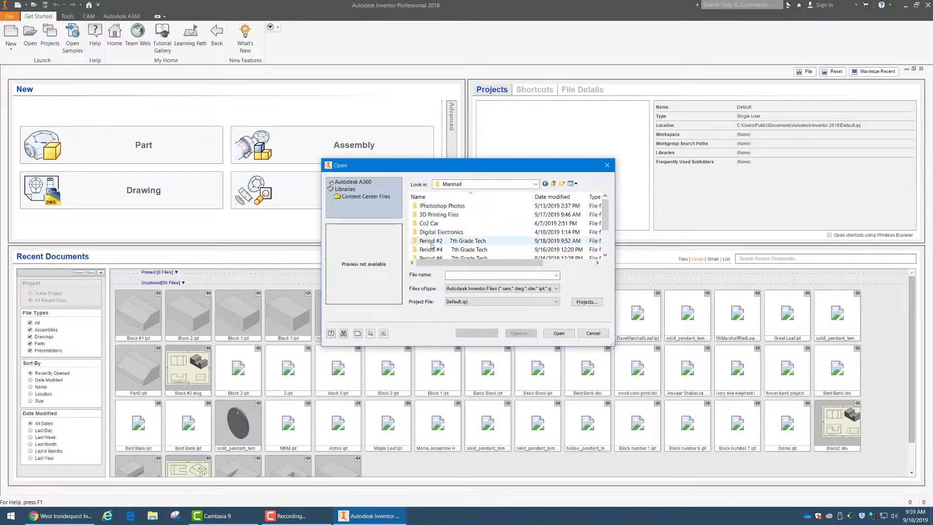
pyautogui.doubleClick(431, 240)
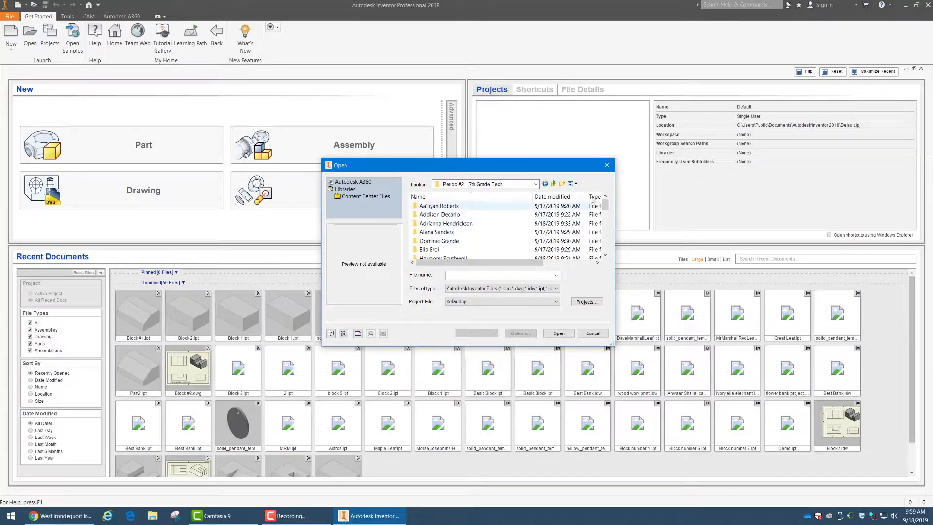
# Open solid_pendant_template_pentagon.ipt from the Mr. Marshall folder.
pyautogui.scroll(-3)
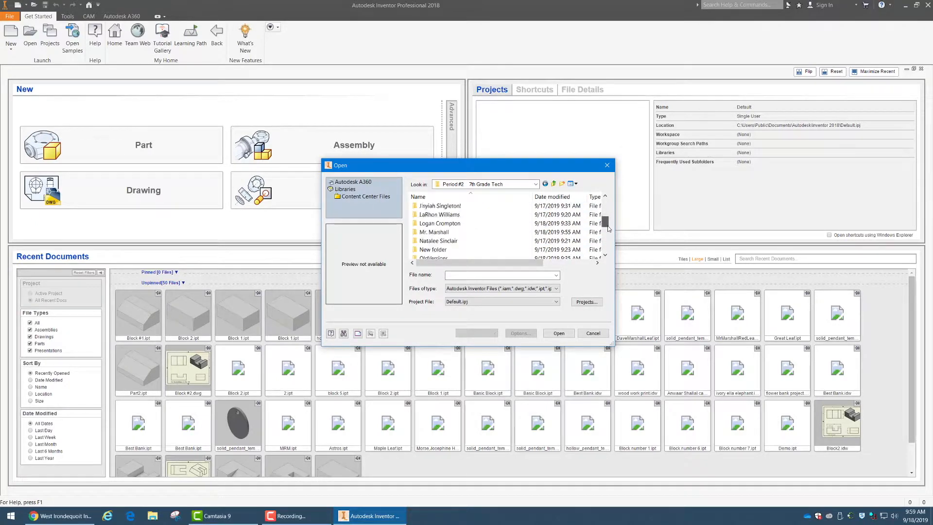
pyautogui.doubleClick(434, 231)
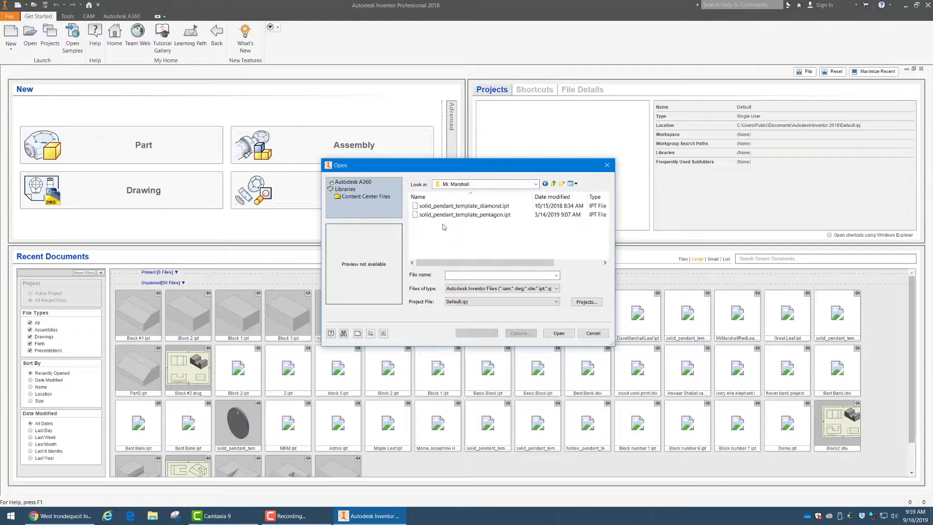
pyautogui.click(465, 215)
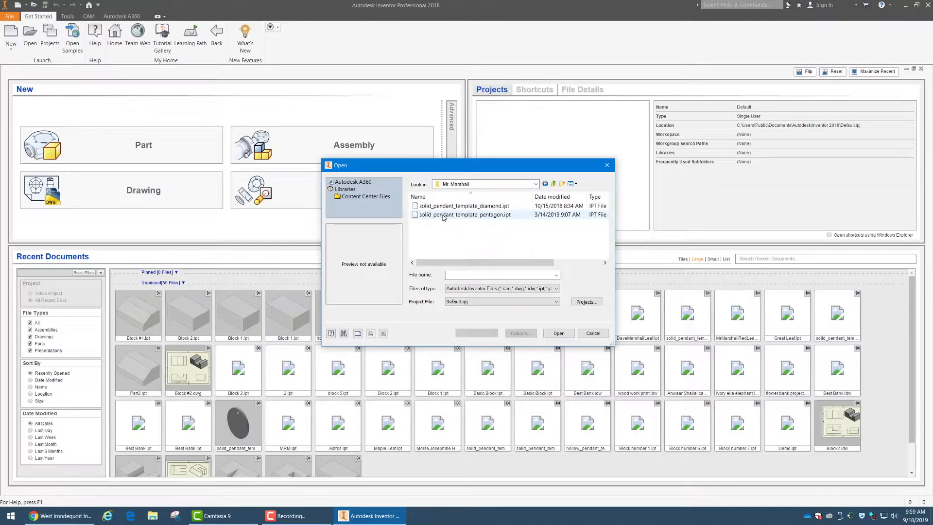
pyautogui.click(466, 214)
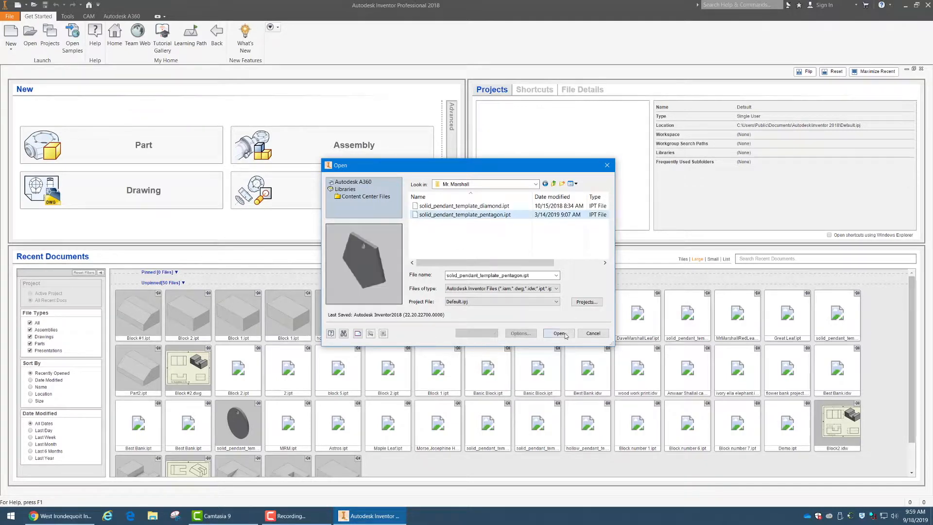
pyautogui.click(557, 332)
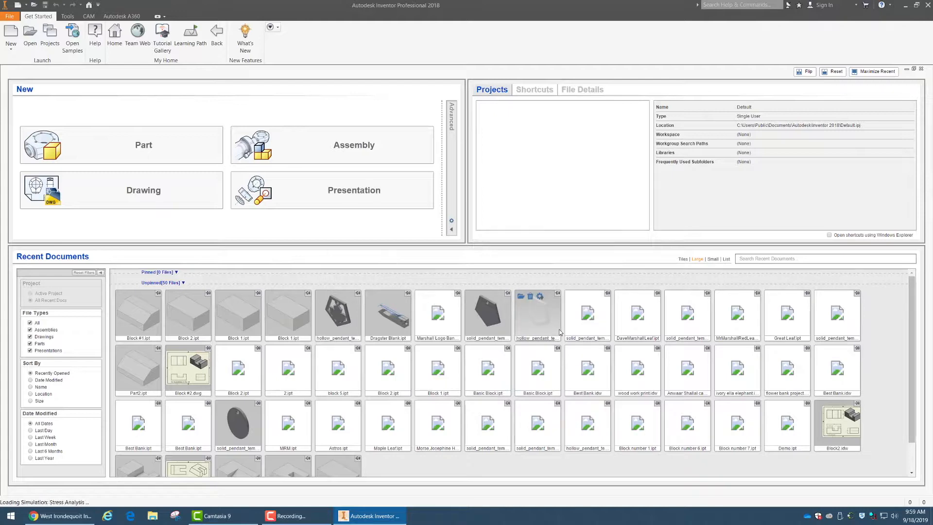
pyautogui.doubleClick(537, 314)
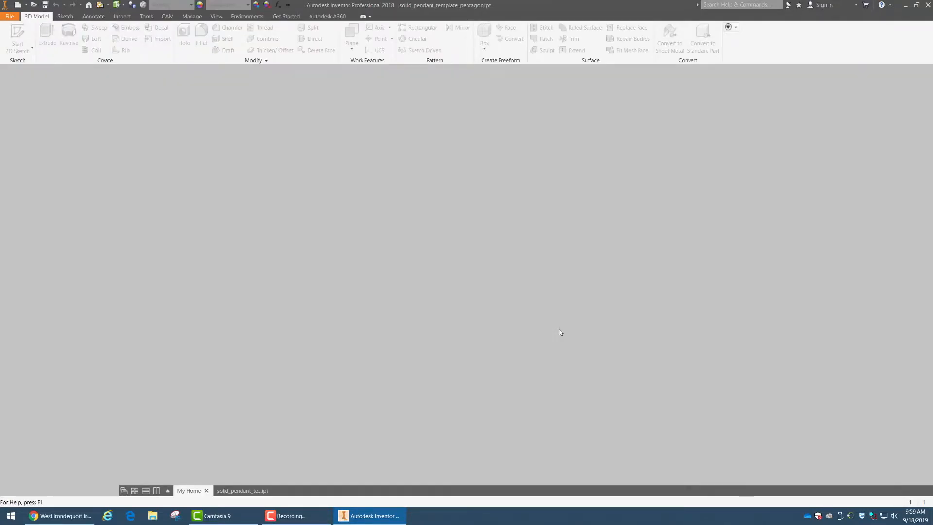
# Start a 2D sketch (Sketch28) on the pendant's front face.
pyautogui.click(242, 491)
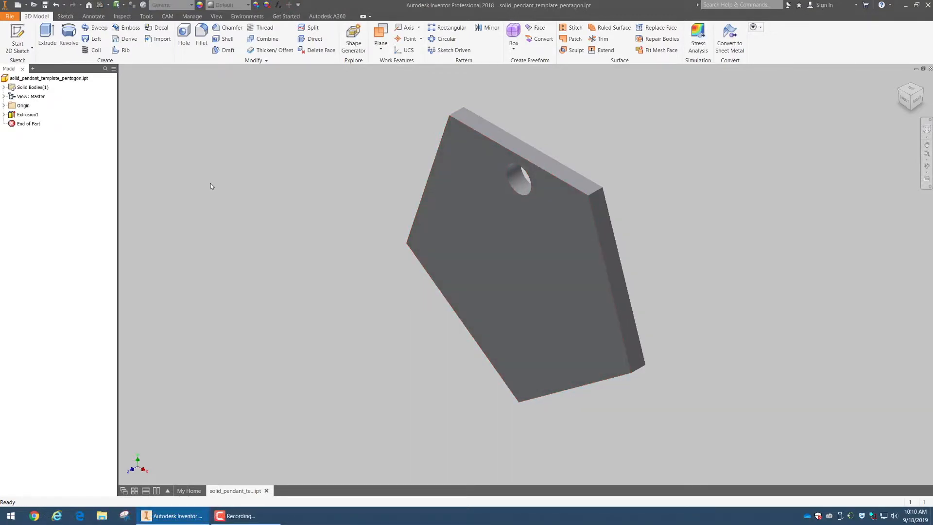
pyautogui.click(485, 254)
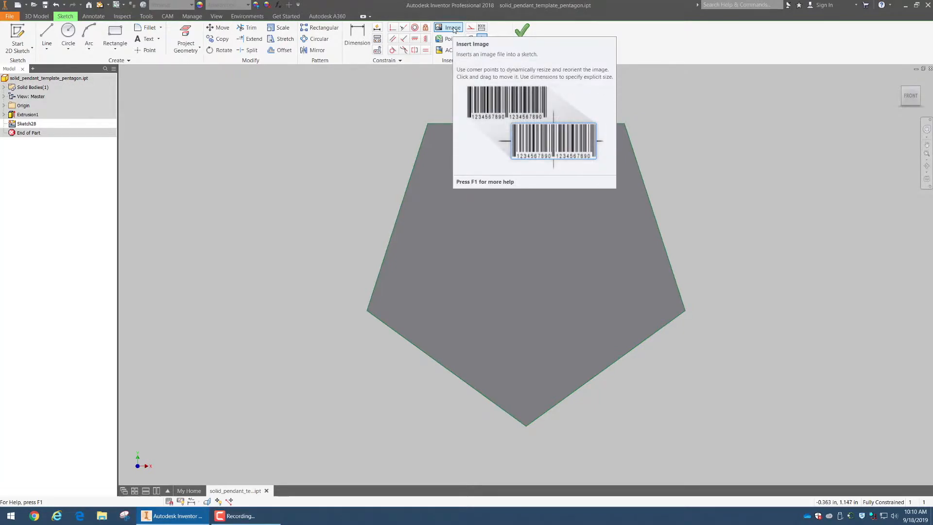
# Start inserting an image and browse the Desktop in the Open dialog.
pyautogui.click(453, 28)
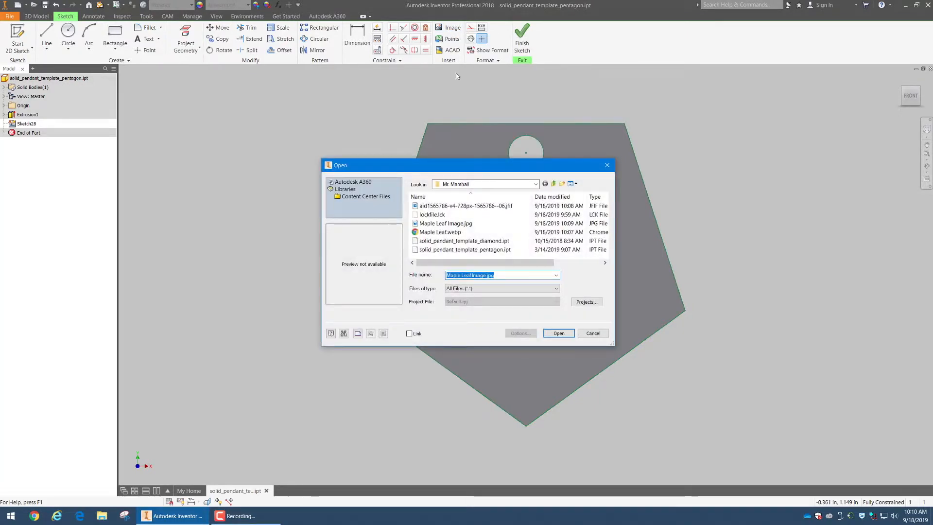
pyautogui.click(535, 183)
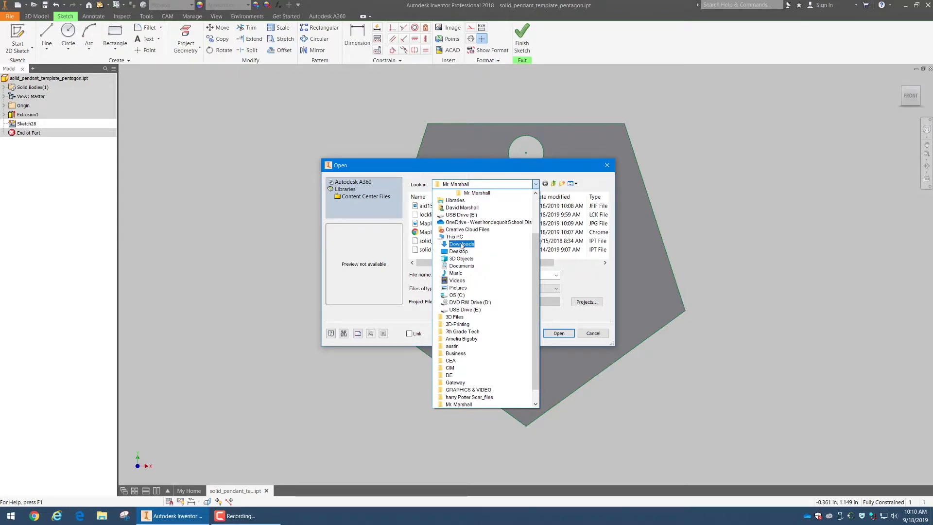
pyautogui.click(458, 251)
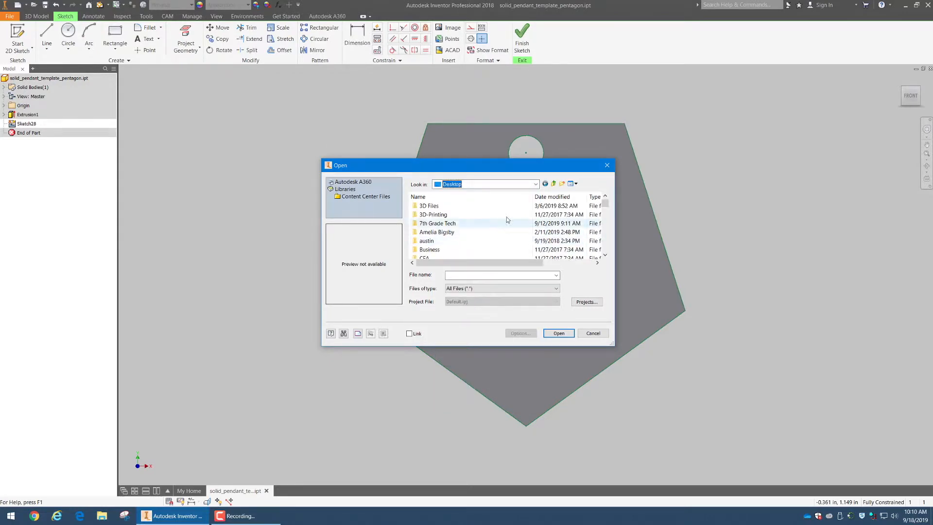
pyautogui.scroll(-3)
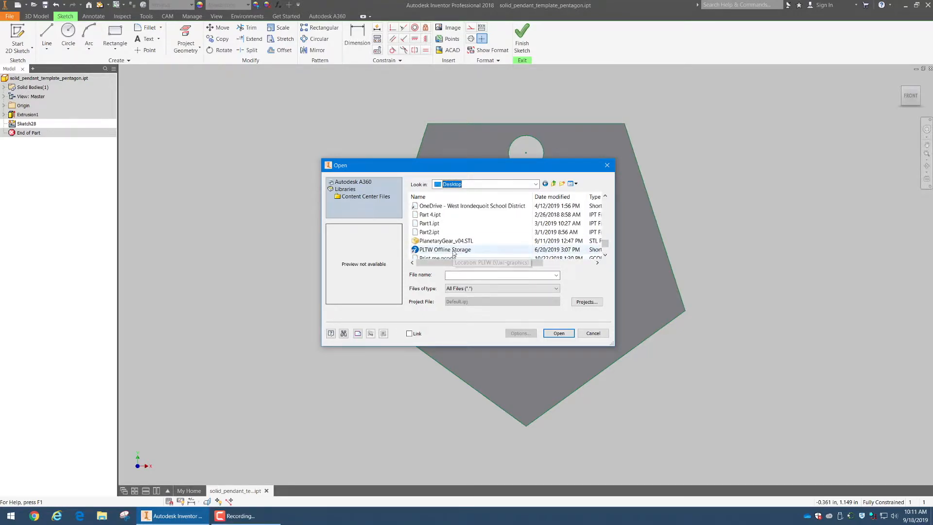
# Navigate PLTW > Marshall > Period #2 to the folder holding Maple Leaf Image.jpg.
pyautogui.doubleClick(443, 249)
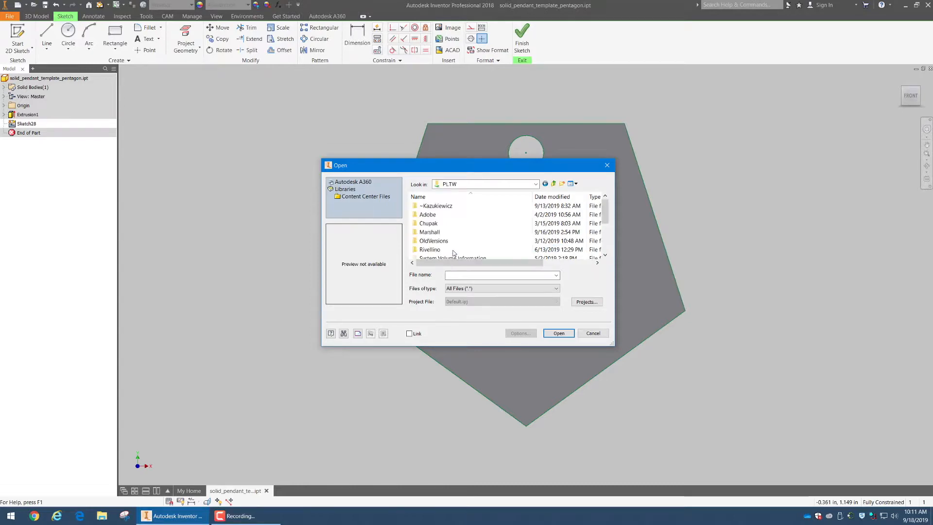
pyautogui.doubleClick(429, 232)
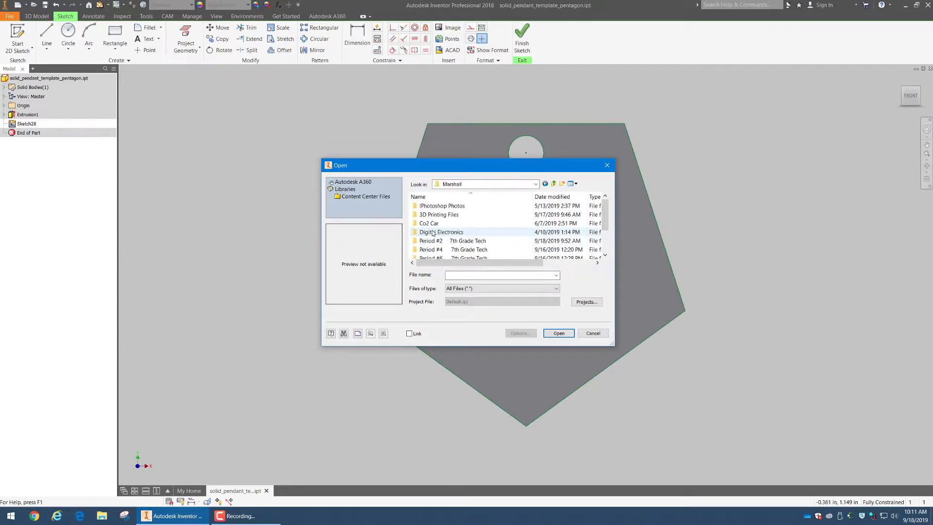
pyautogui.moveTo(430, 240)
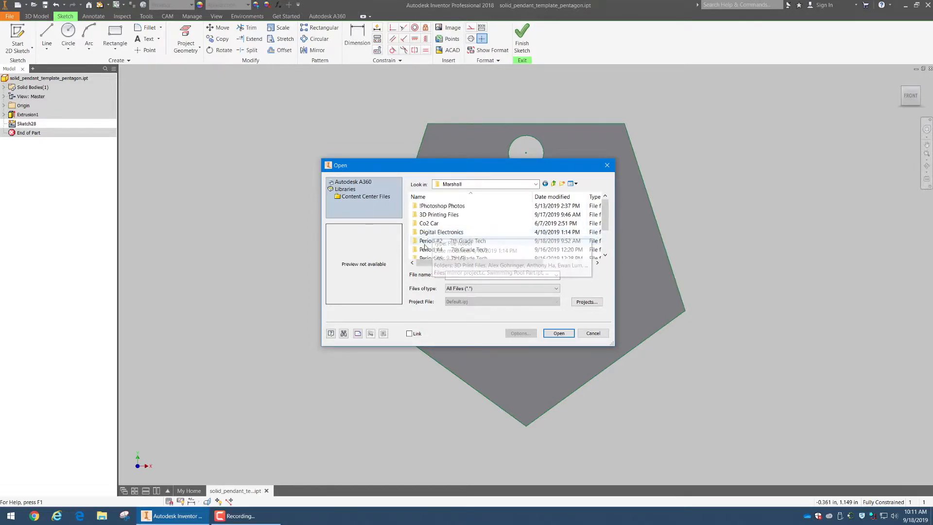
pyautogui.doubleClick(452, 241)
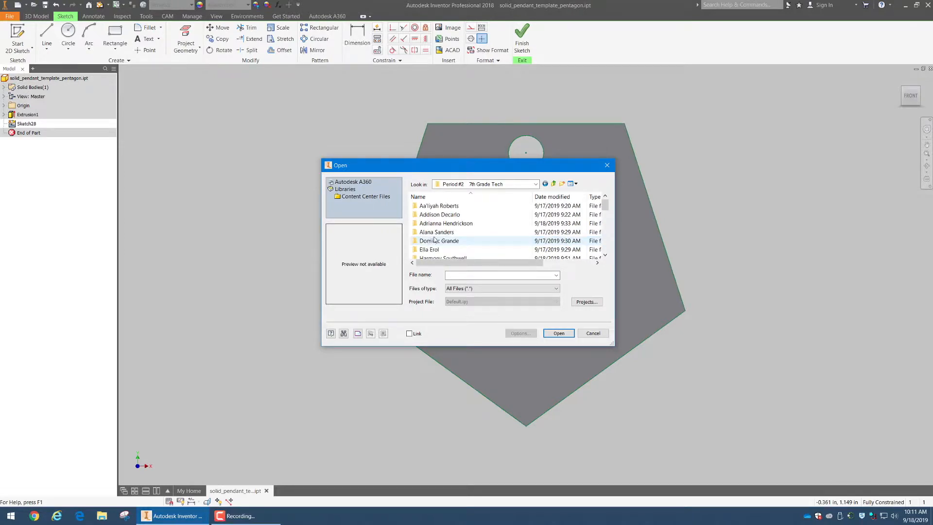
pyautogui.scroll(-3)
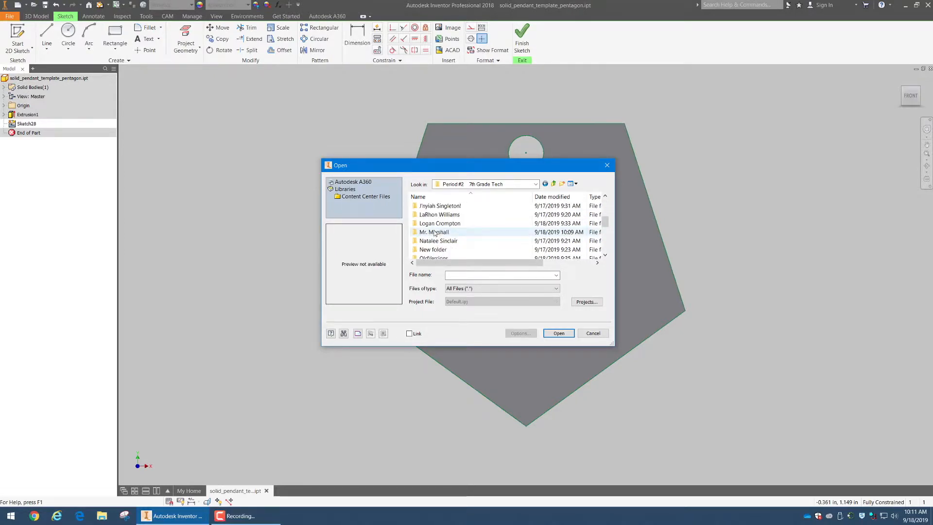
pyautogui.doubleClick(434, 231)
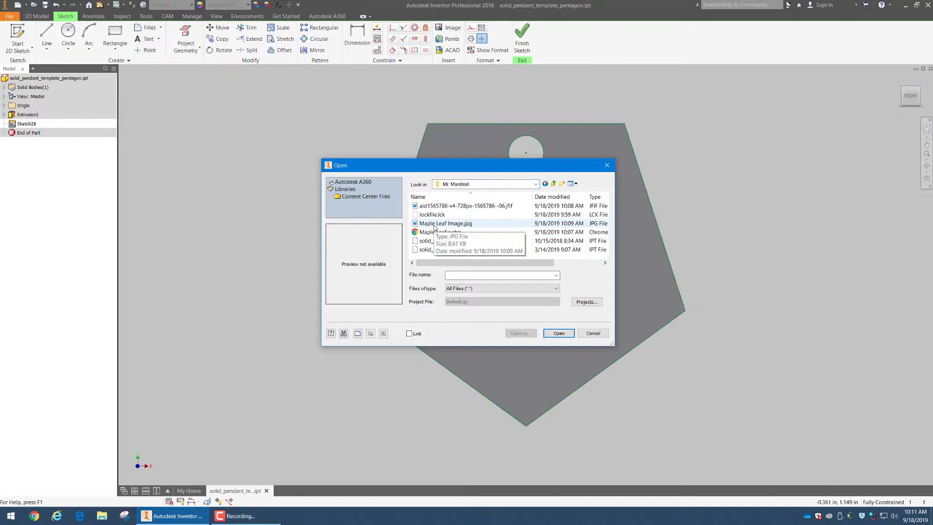
# Insert Maple Leaf Image.jpg, shrink it and move it onto the pentagon face.
pyautogui.click(592, 333)
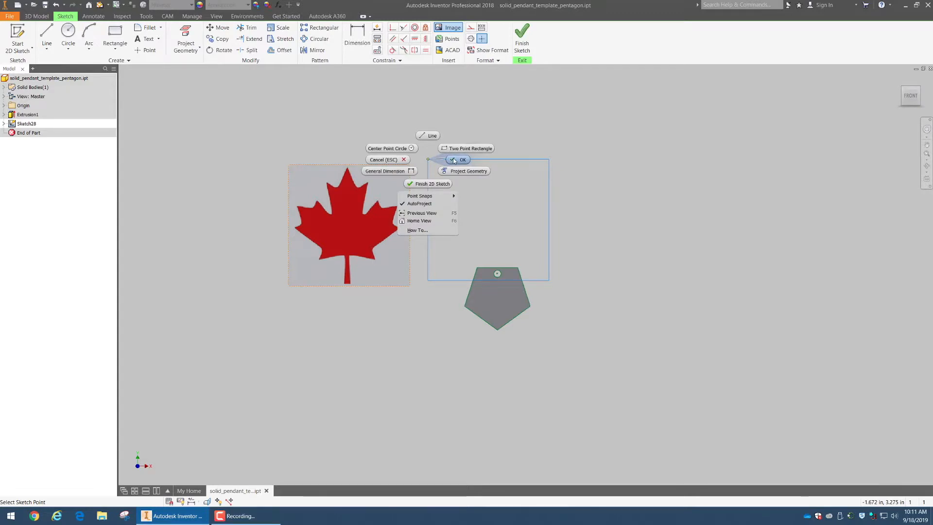
pyautogui.click(462, 159)
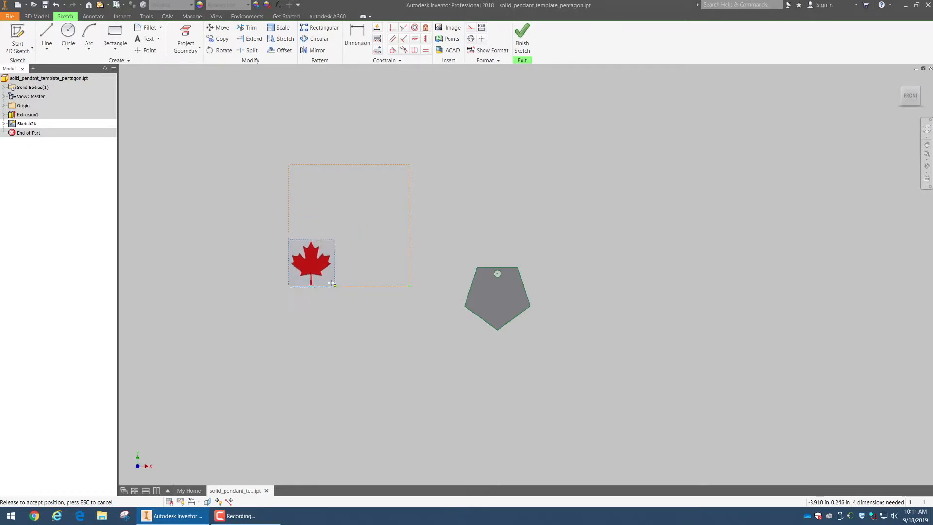
pyautogui.moveTo(311, 262); pyautogui.dragTo(308, 265)
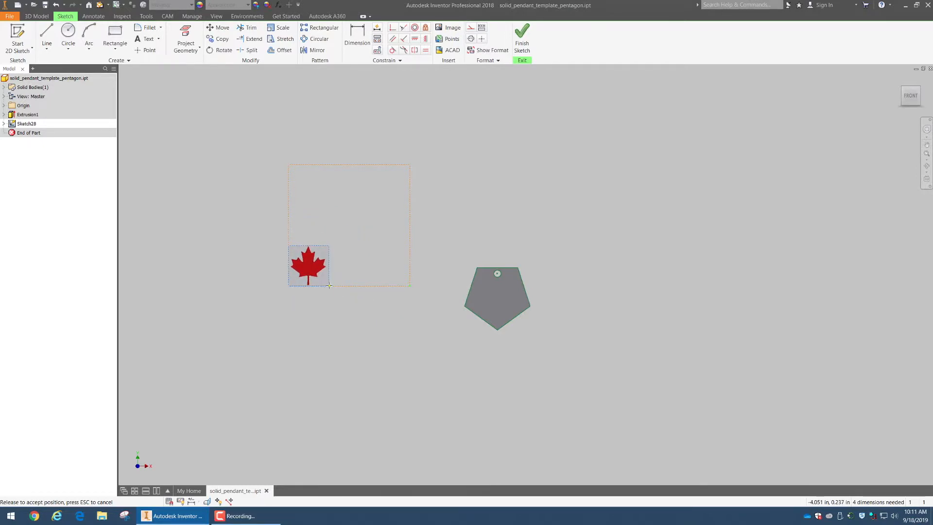
pyautogui.moveTo(308, 264); pyautogui.dragTo(494, 297)
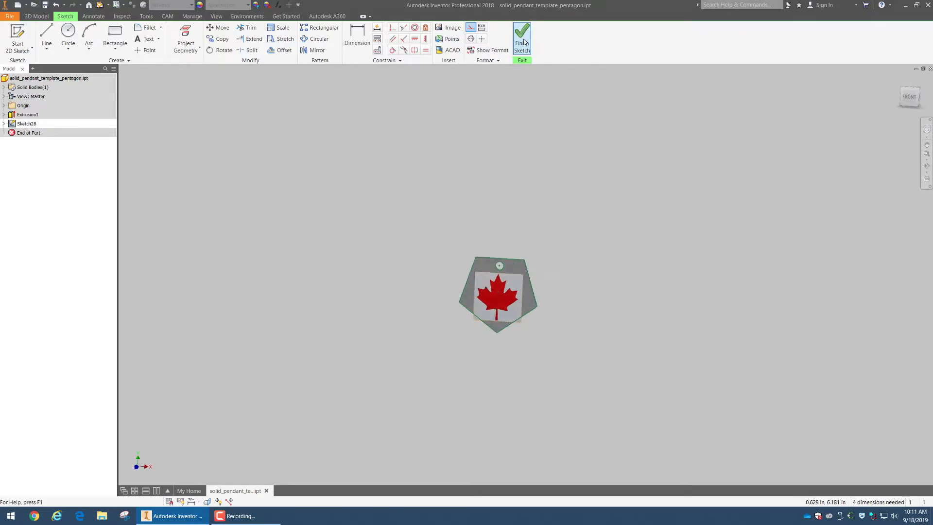
# Finish the sketch and apply the maple leaf image as a decal on the front face.
pyautogui.click(522, 32)
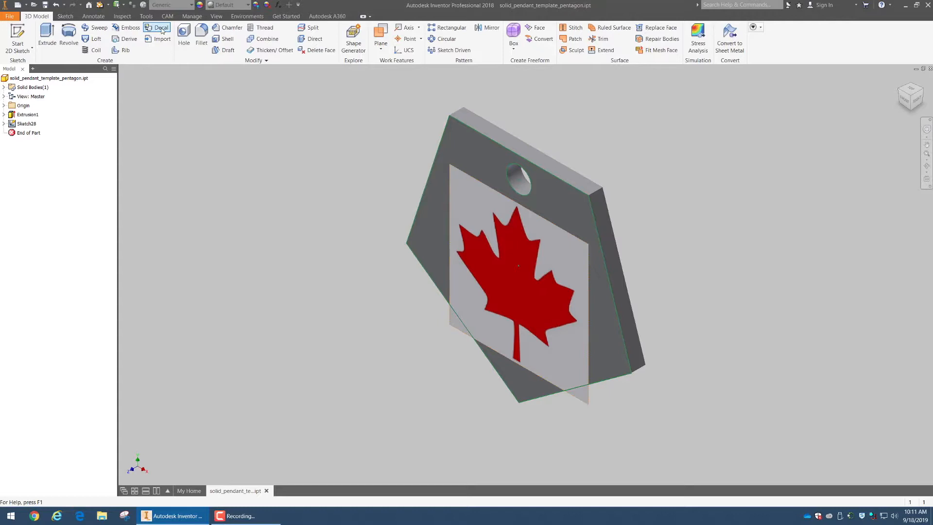
pyautogui.click(158, 27)
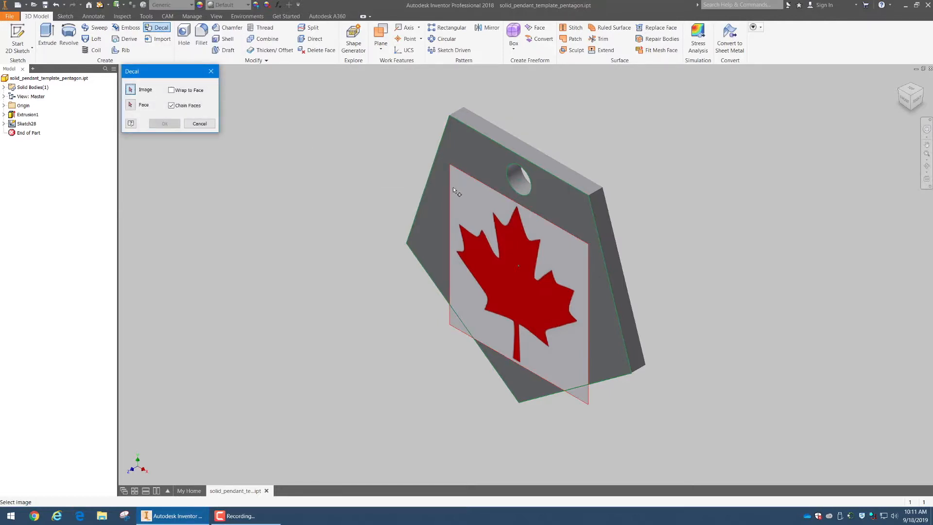
pyautogui.click(130, 105)
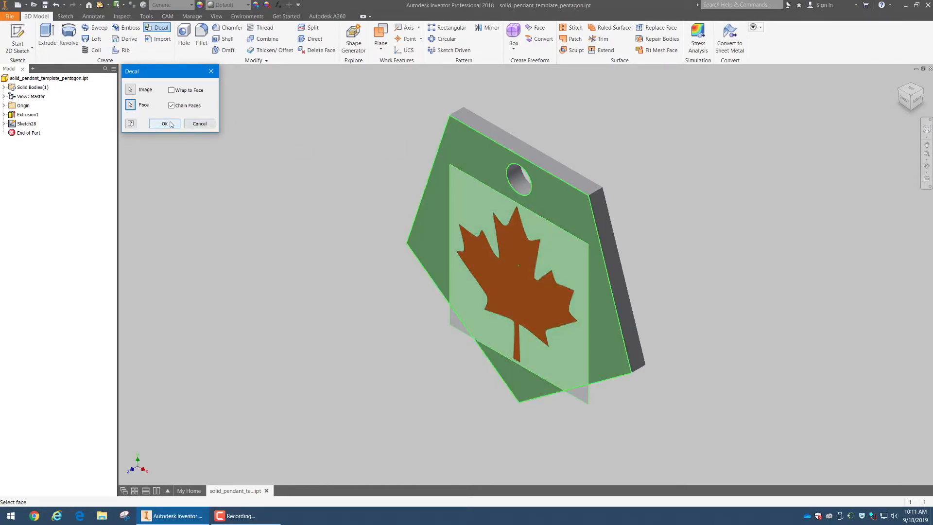
pyautogui.click(165, 124)
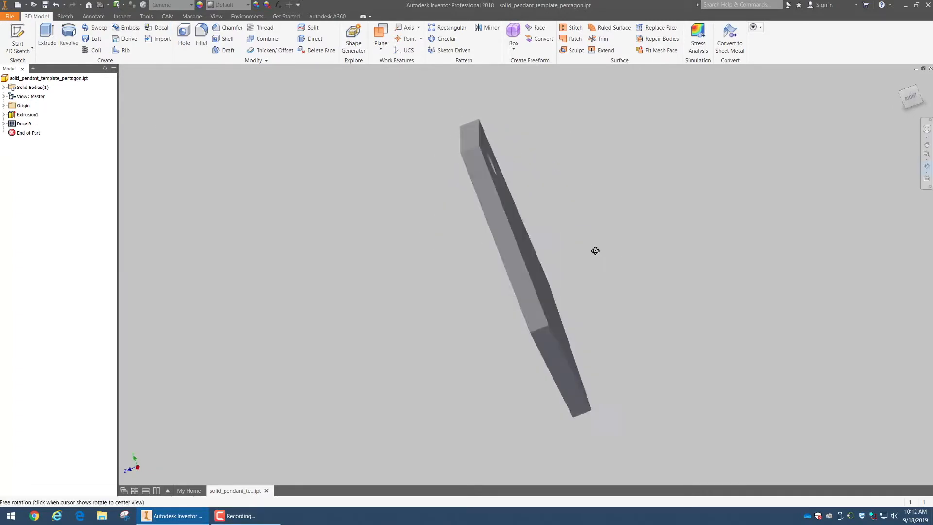
# Trace the maple leaf edge and stem with line vertices in a new sketch.
pyautogui.moveTo(595, 251); pyautogui.dragTo(648, 224)
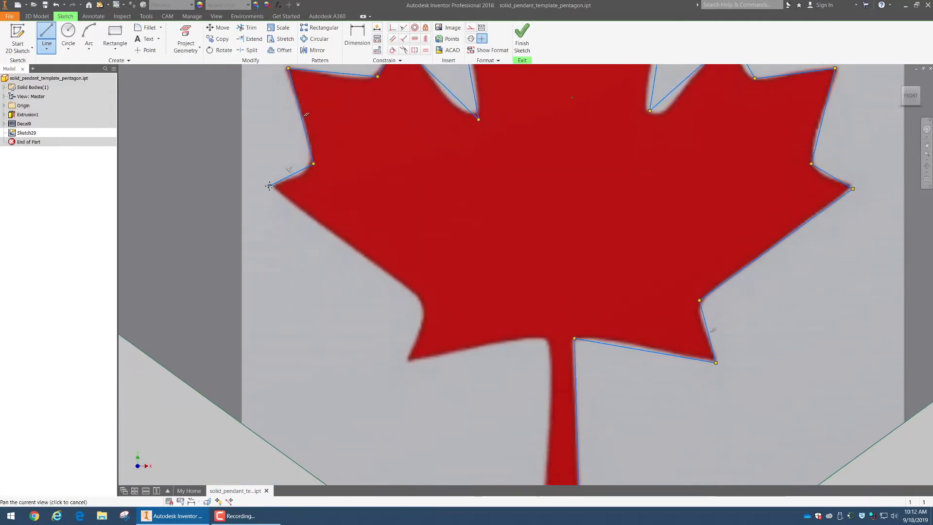
pyautogui.click(427, 312)
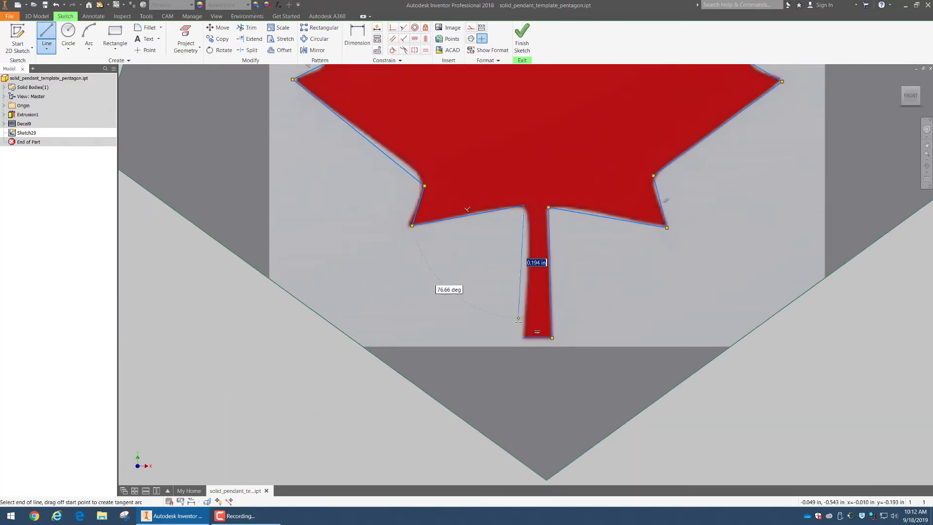
pyautogui.click(552, 338)
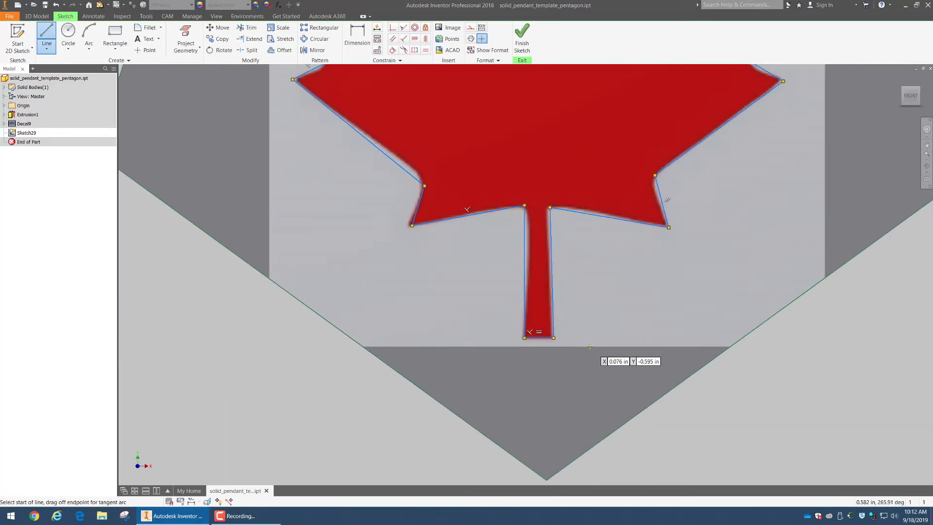
pyautogui.click(522, 31)
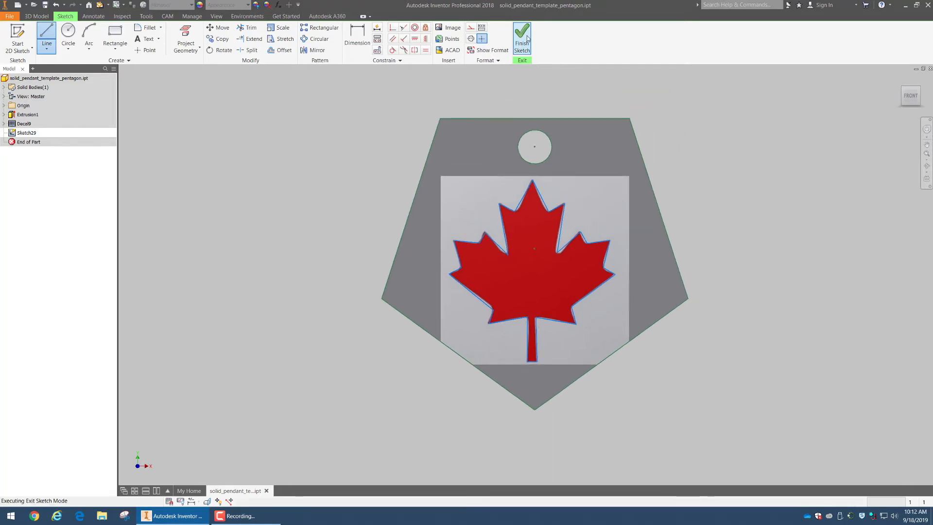
# Extrude the traced leaf profile as a Cut with Extents All, then view the pendant from Front.
pyautogui.click(521, 34)
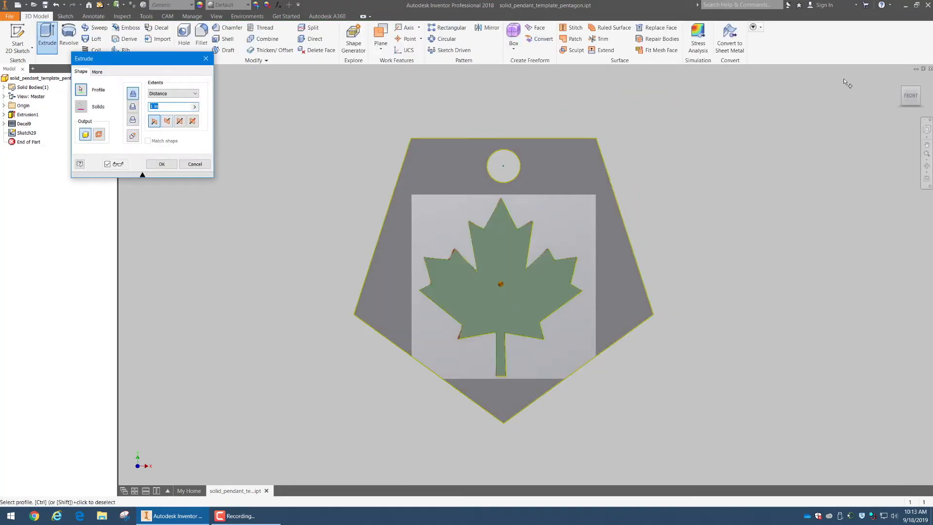
pyautogui.moveTo(503, 286); pyautogui.dragTo(449, 321)
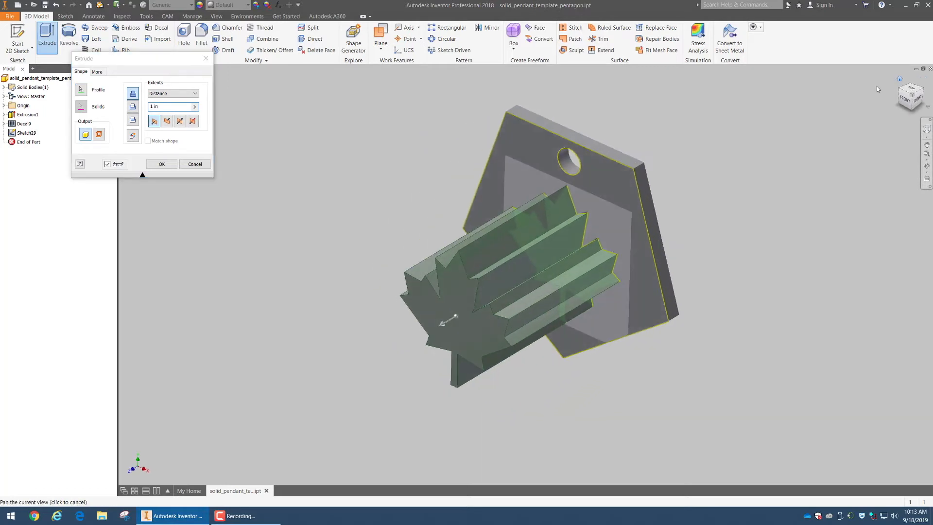
pyautogui.click(167, 121)
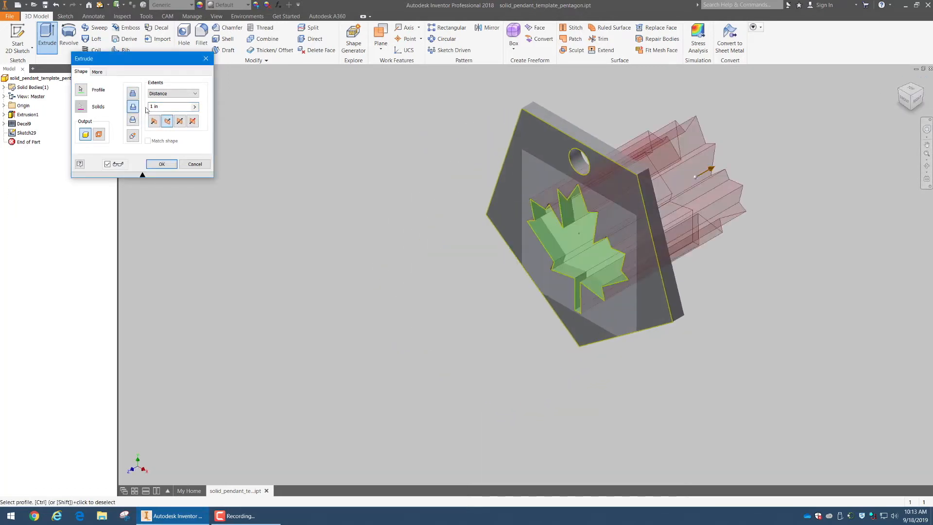
pyautogui.click(193, 93)
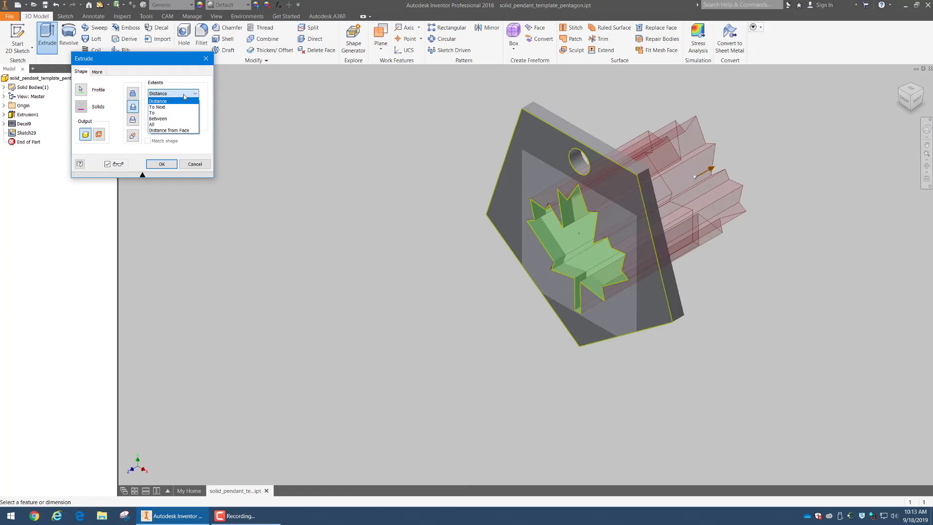
pyautogui.click(156, 125)
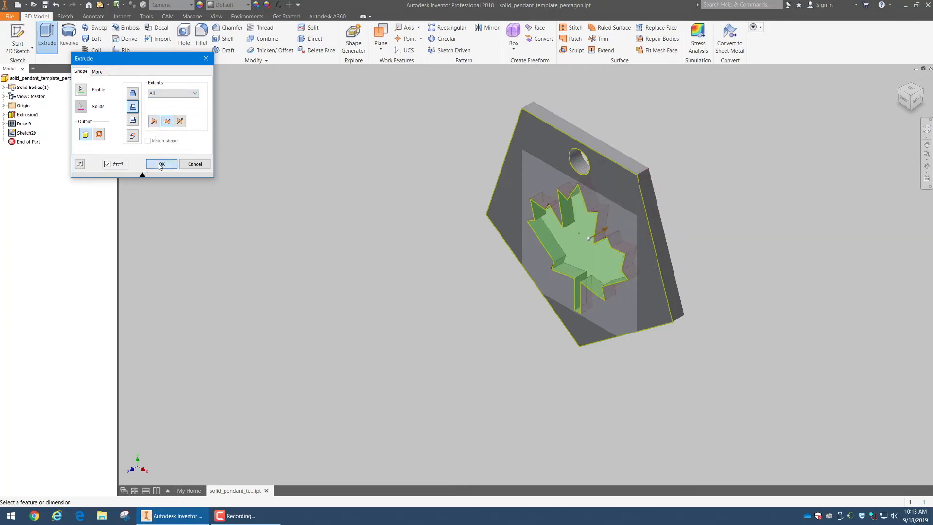
pyautogui.click(161, 164)
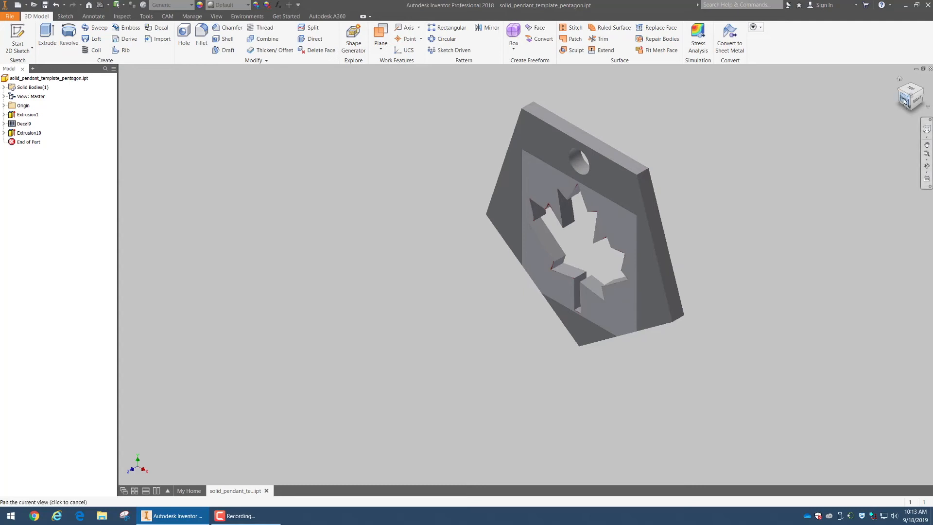
pyautogui.click(909, 98)
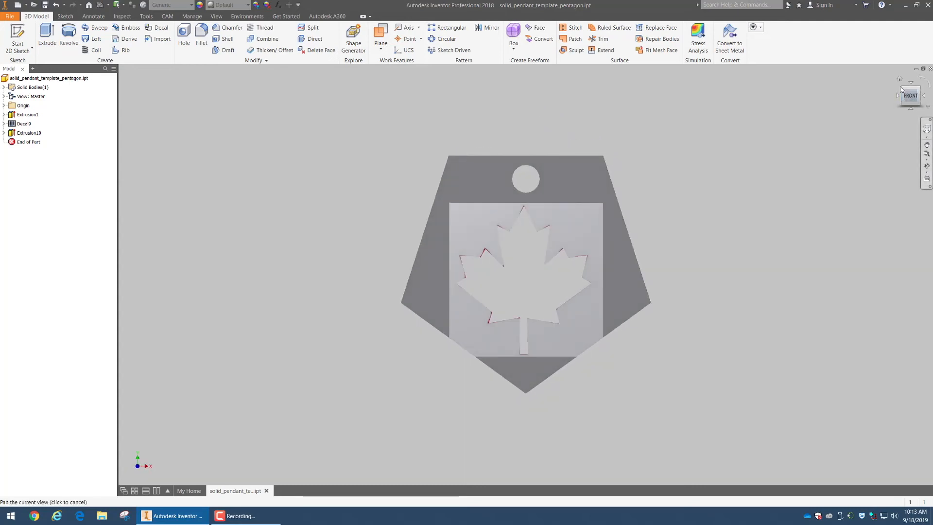